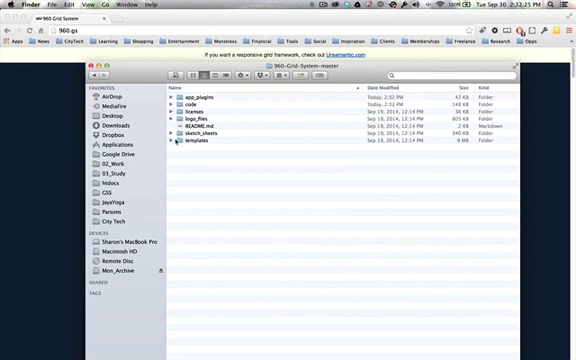
Open the 12-column grid PSD from the 960 Grid System photoshop folder in Photoshop.
click(176, 132)
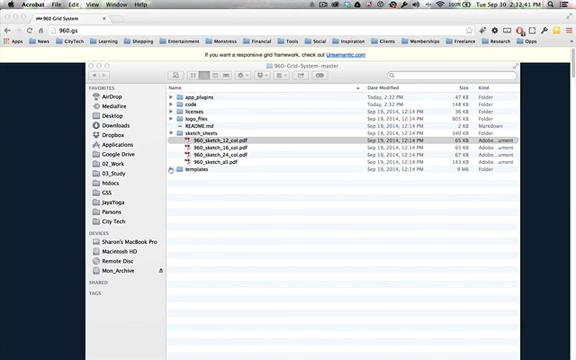
click(172, 180)
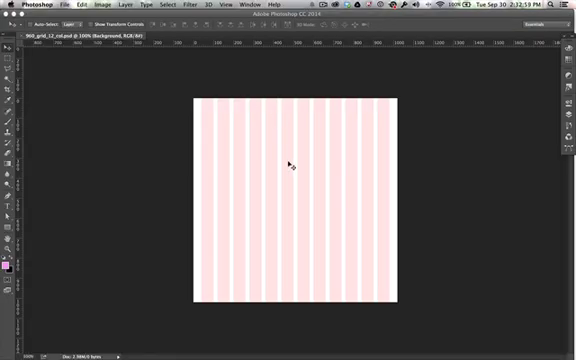
mouse_move(296, 180)
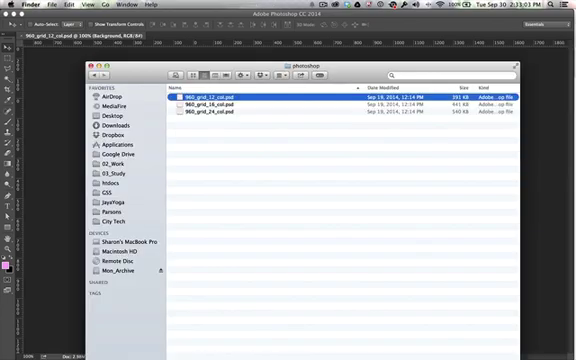
click(250, 104)
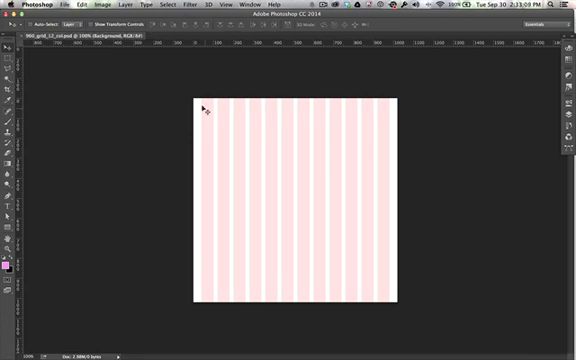
mouse_move(420, 160)
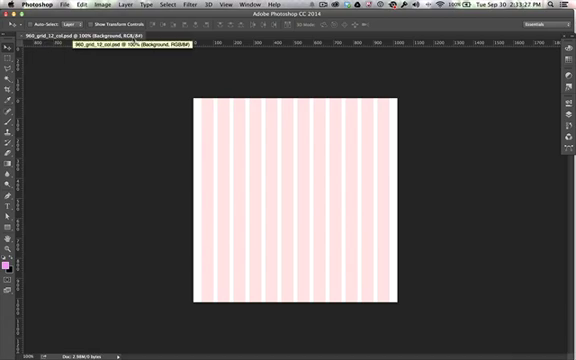
Enter a canvas width of 2000 pixels in Image > Canvas Size.
click(108, 8)
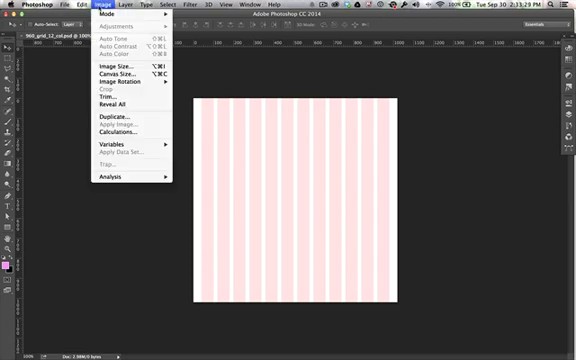
mouse_move(118, 66)
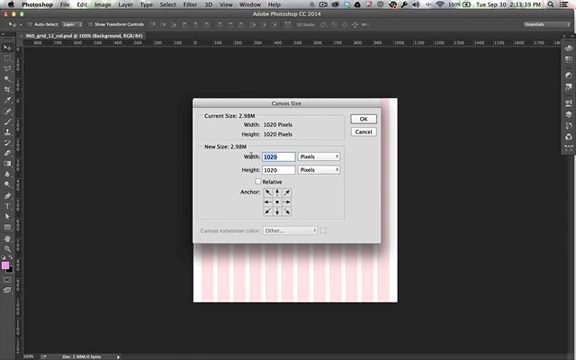
mouse_move(284, 158)
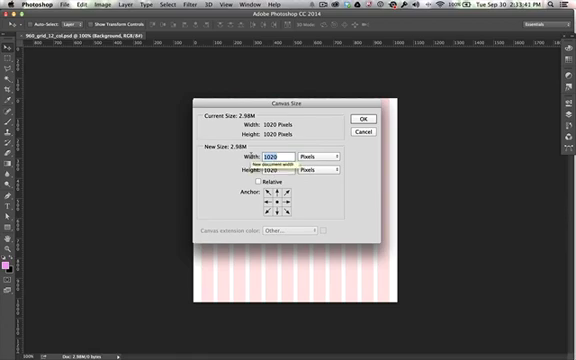
text(2000)
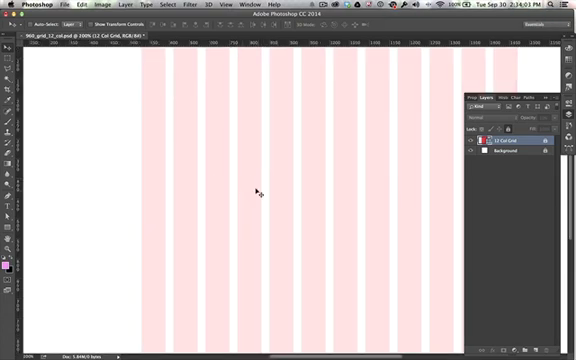
mouse_move(244, 188)
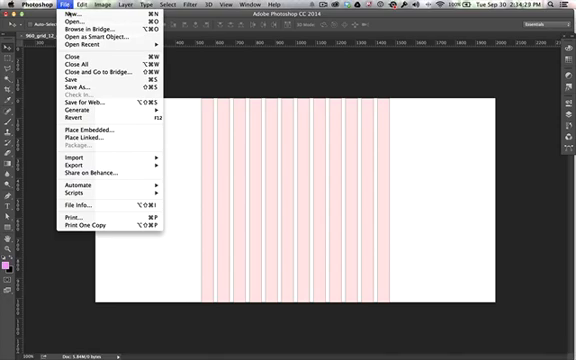
mouse_move(76, 30)
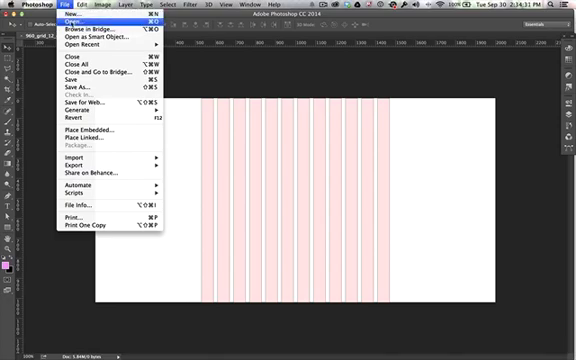
Select the rough sketch JPEG on the Desktop through File > Open.
click(76, 30)
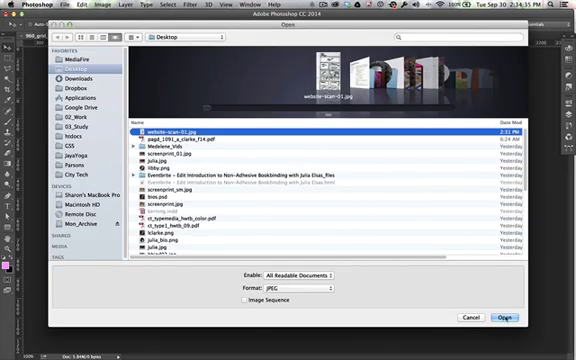
click(508, 316)
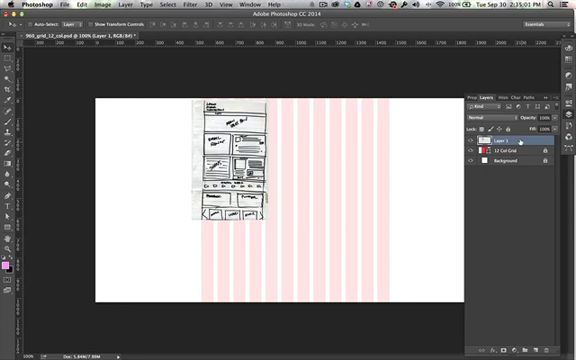
Bring up the context menu for the sketch layer in the Layers panel.
right_click(500, 140)
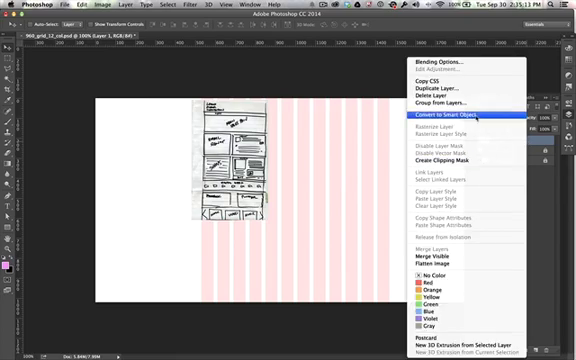
Convert the sketch layer to a smart object for lossless rescaling.
click(432, 120)
text(rough sketch)
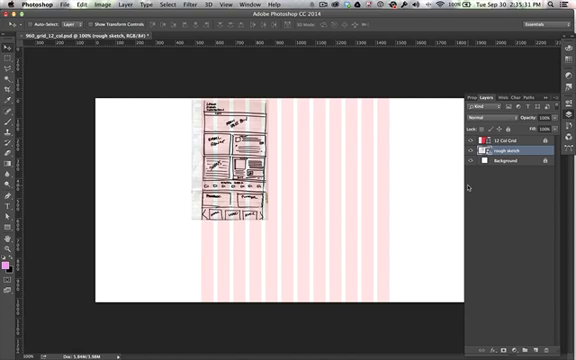
mouse_move(196, 216)
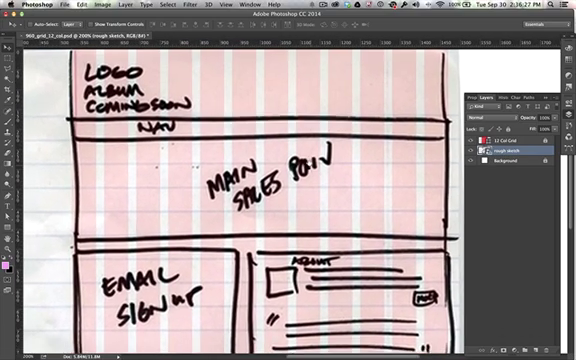
Set the canvas height to 3000 pixels in Canvas Size.
scroll(down, 3)
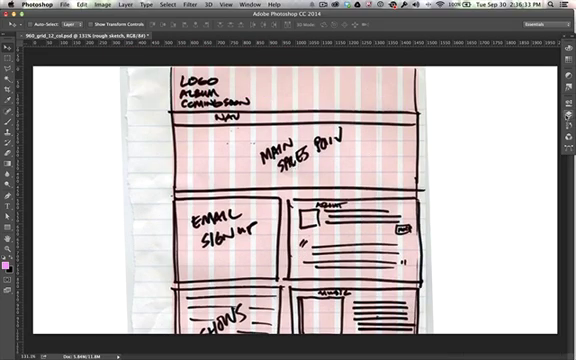
click(108, 4)
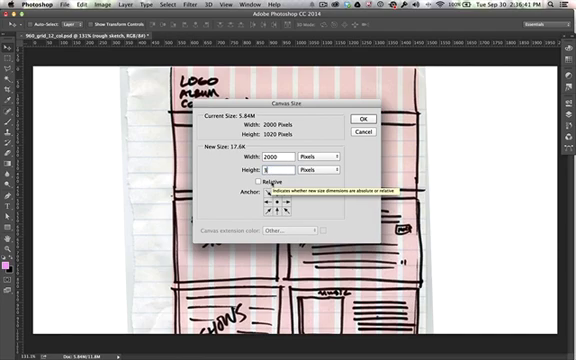
text(3000)
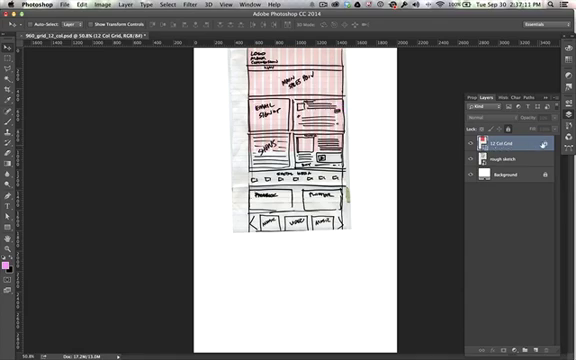
double_click(500, 148)
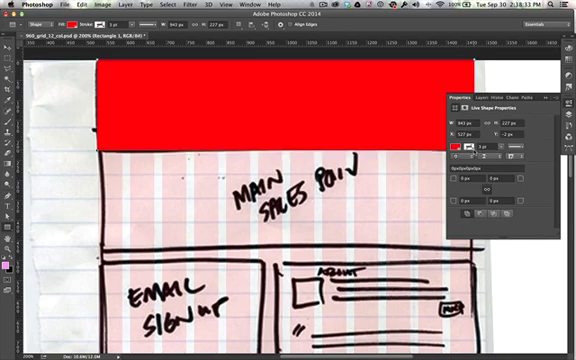
Fill the header rectangle blue and stretch its edge to the grid columns.
click(460, 152)
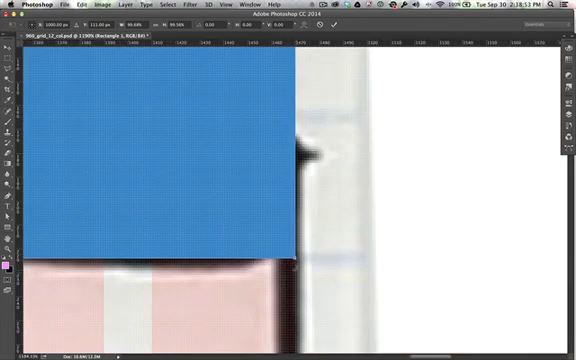
drag(300, 258, 290, 240)
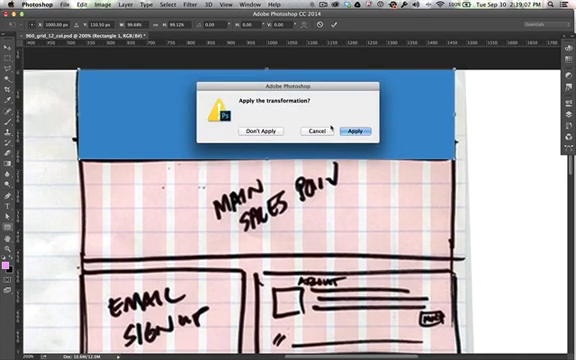
Apply the pending transform on the blue header block.
click(352, 130)
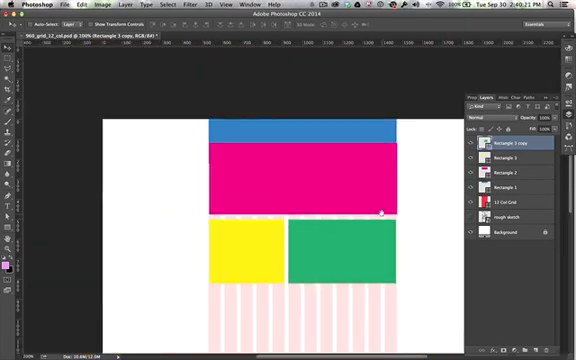
mouse_move(340, 184)
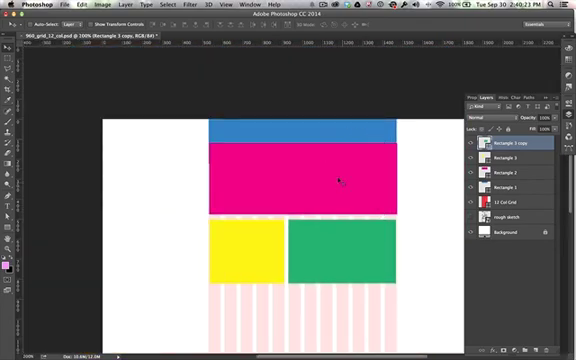
mouse_move(250, 248)
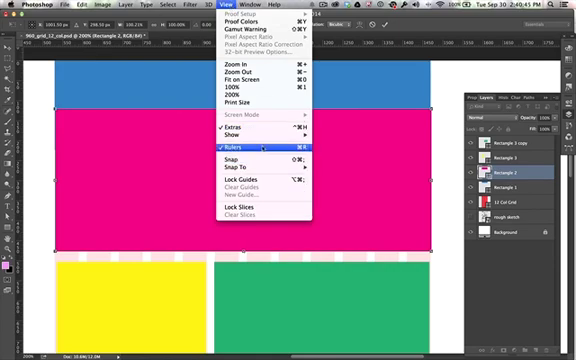
mouse_move(238, 128)
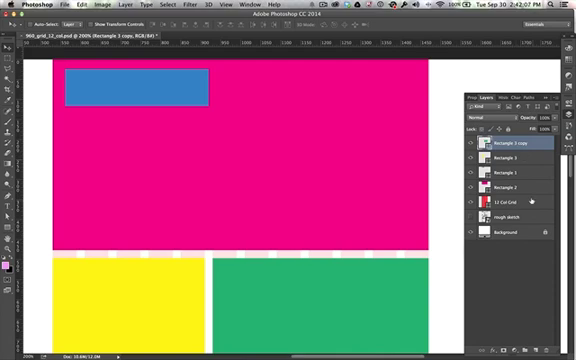
Select a rectangle layer in the Layers panel.
click(520, 204)
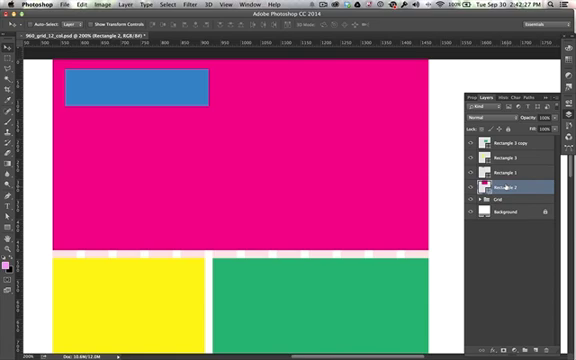
Rename a rectangle layer to a descriptive block name and confirm it.
double_click(520, 188)
text(Big Pic)
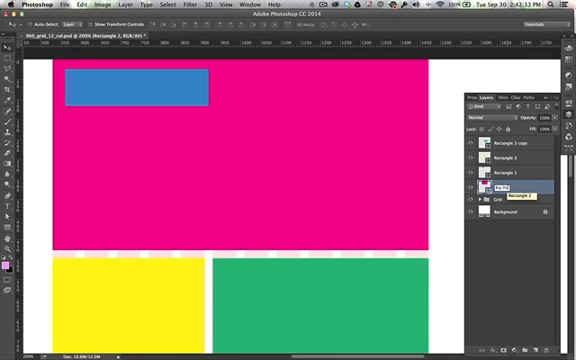
click(516, 188)
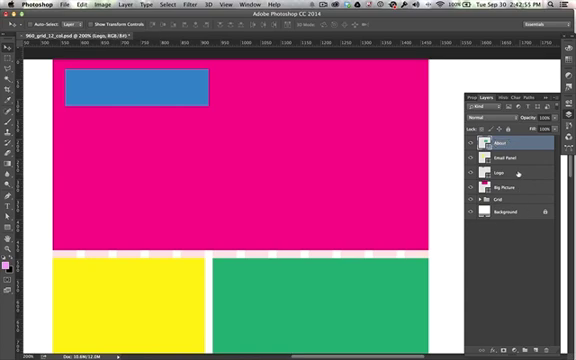
Group the related block layers, dismissing the Layer Style dialog that opens along the way.
click(504, 158)
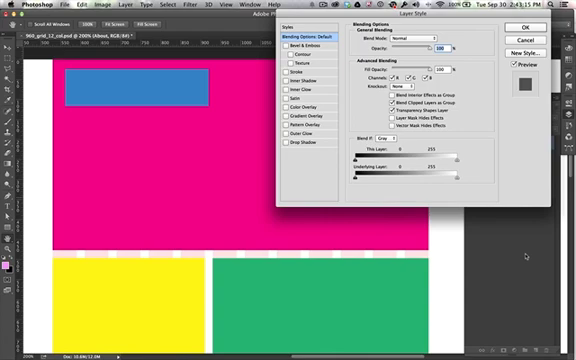
click(544, 30)
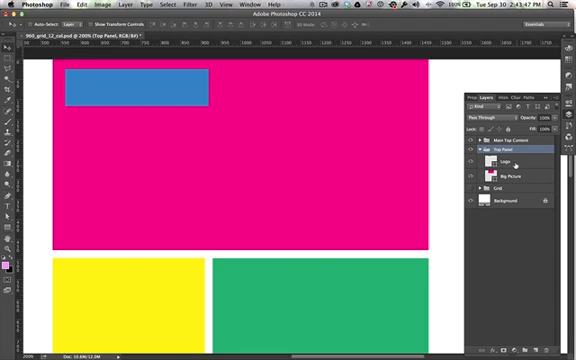
click(504, 160)
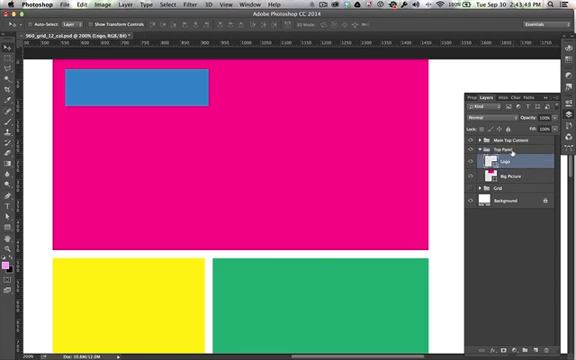
mouse_move(360, 170)
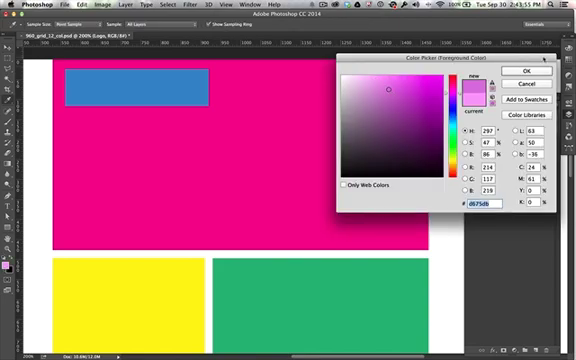
Color the new nav bar strip dark gray and show the 960 grid over the layout.
click(516, 72)
text(Nav)
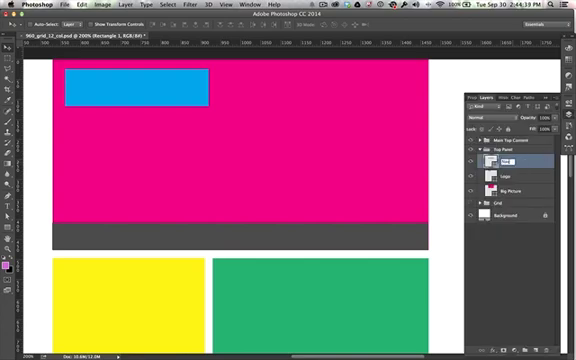
click(516, 220)
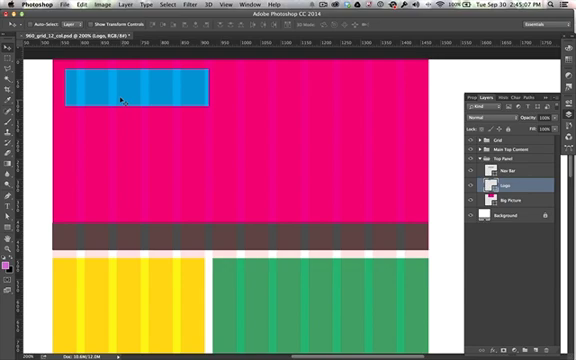
mouse_move(406, 172)
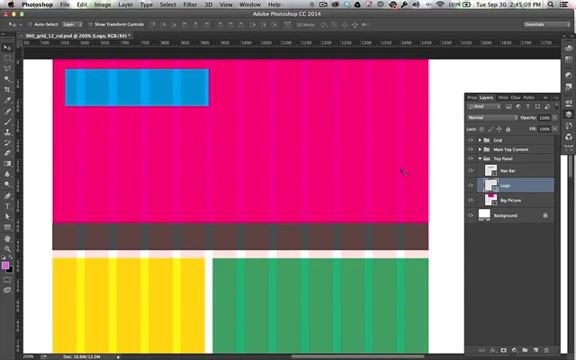